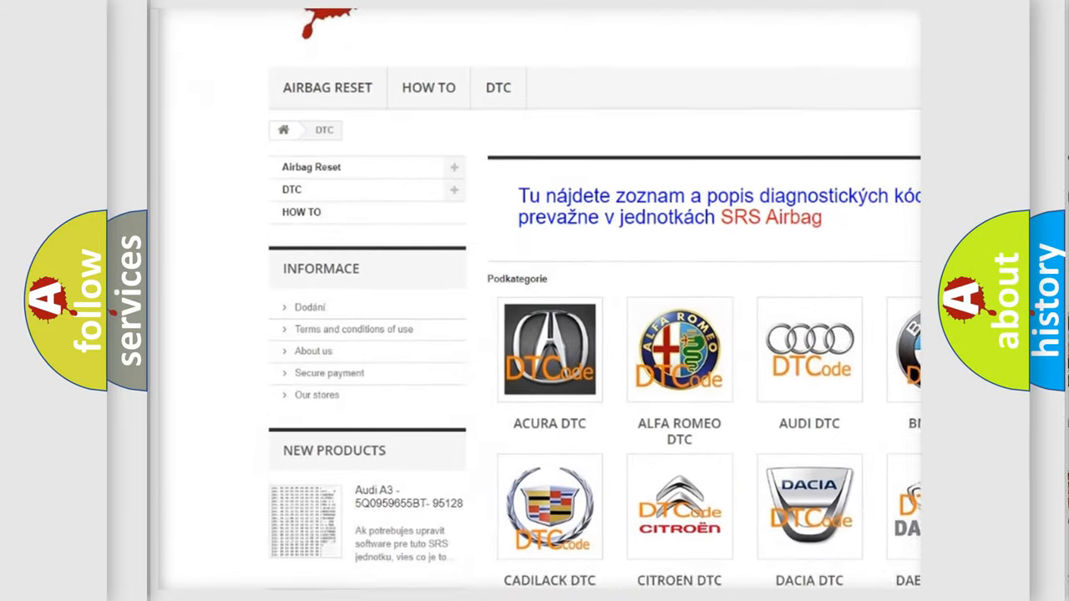
{"action": "scroll", "scroll_direction": "down", "scroll_amount": 3}
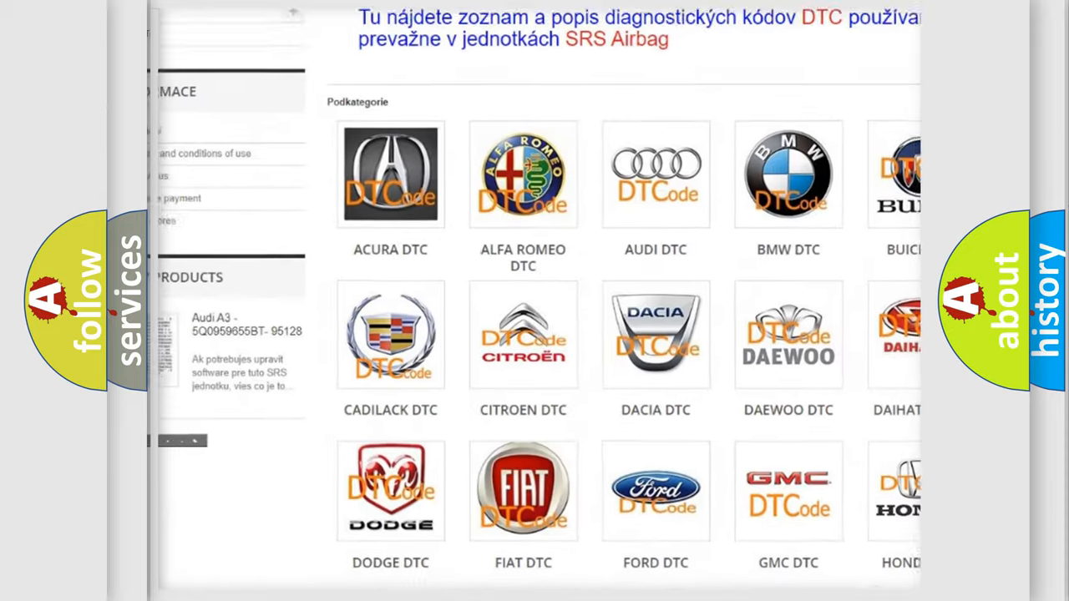
{"action": "scroll", "scroll_direction": "down", "scroll_amount": 3}
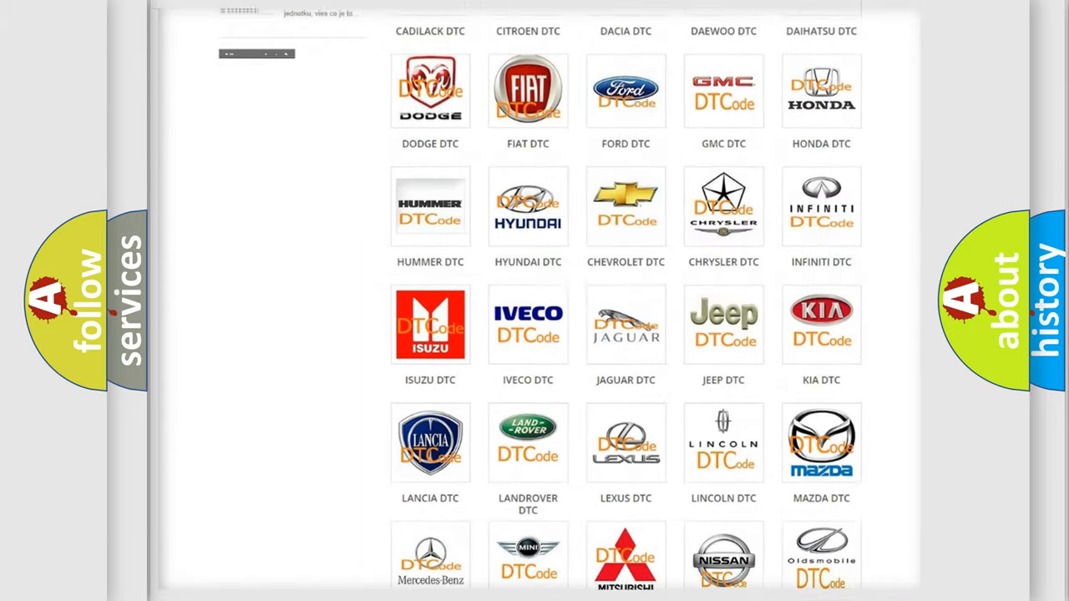
{"action": "scroll", "scroll_direction": "down", "scroll_amount": 3}
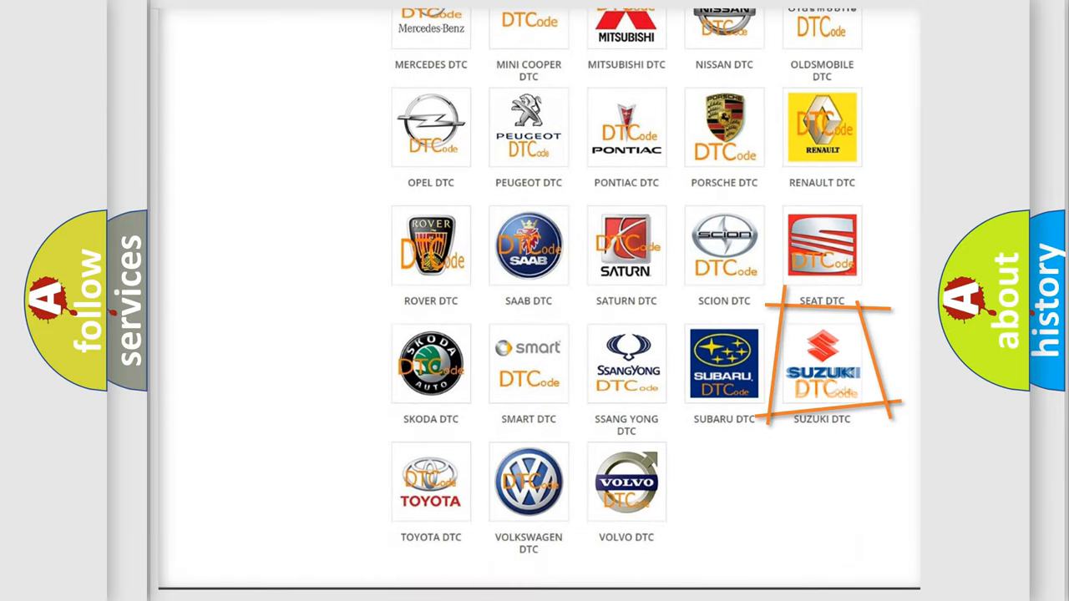